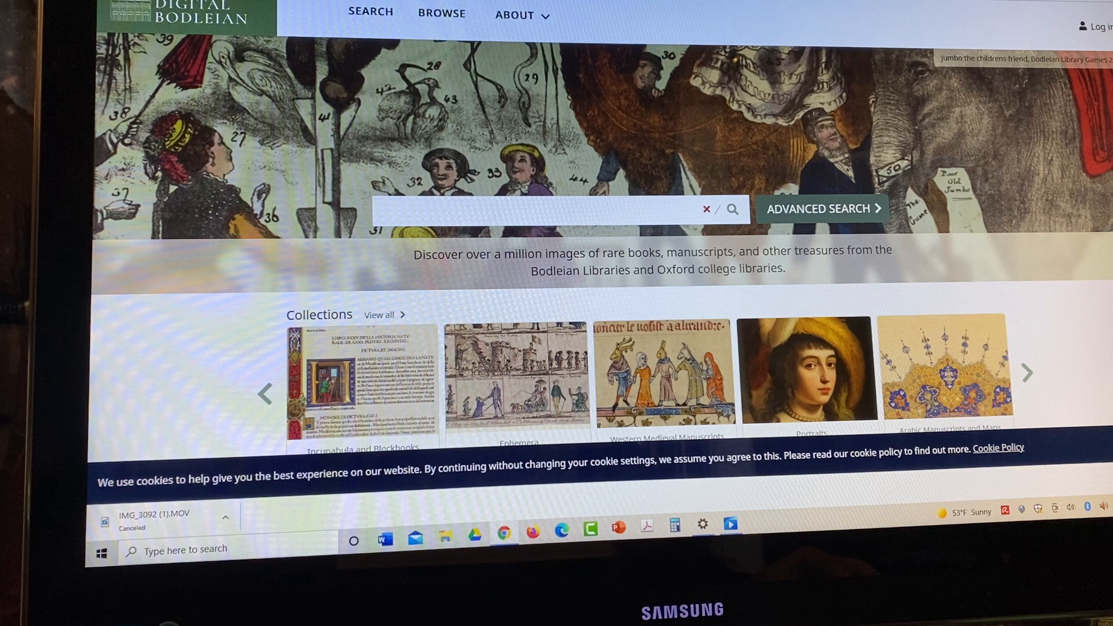
{"action": "mouse_move", "coordinate": [258, 150]}
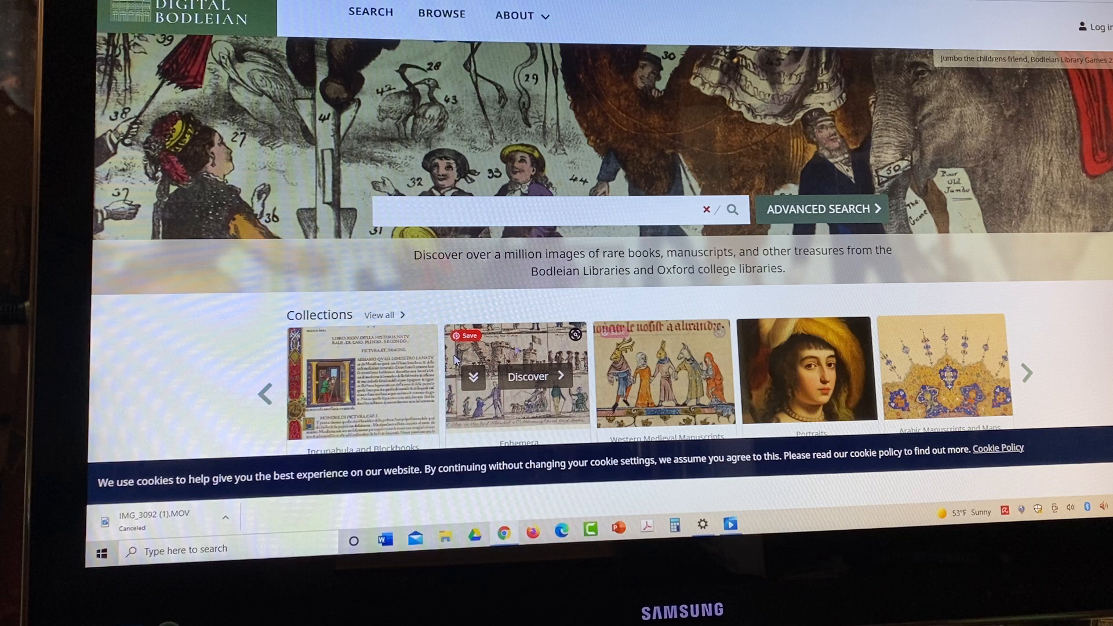
- Search Digital Bodleian for 'book of hours' and browse the 235 results
{"action": "scroll", "scroll_direction": "down", "scroll_amount": 3}
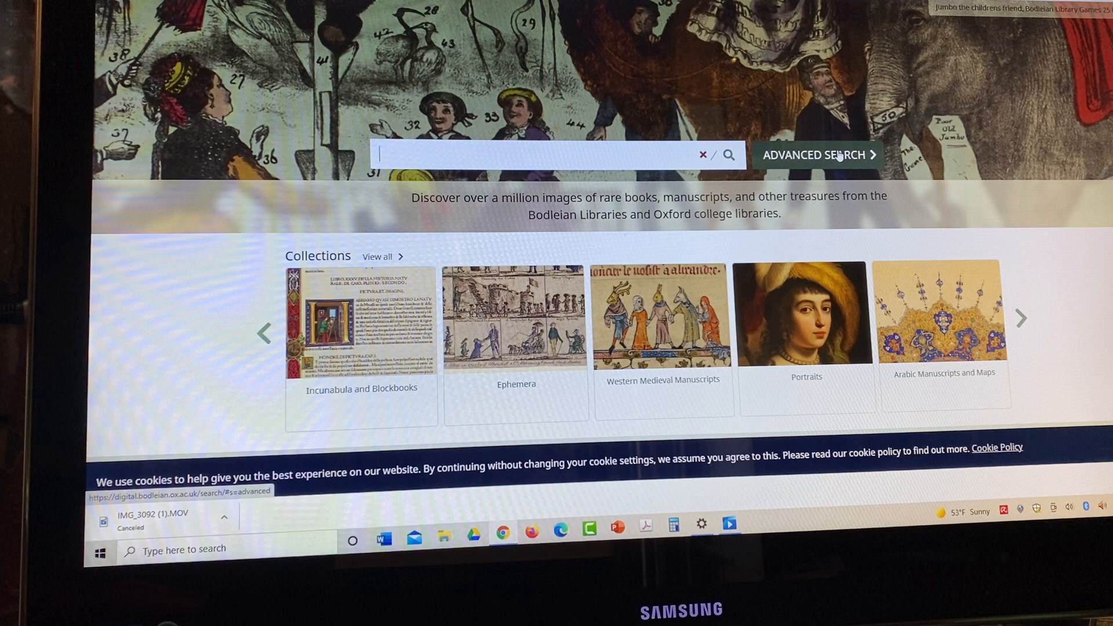
{"action": "type", "text": "book of hours"}
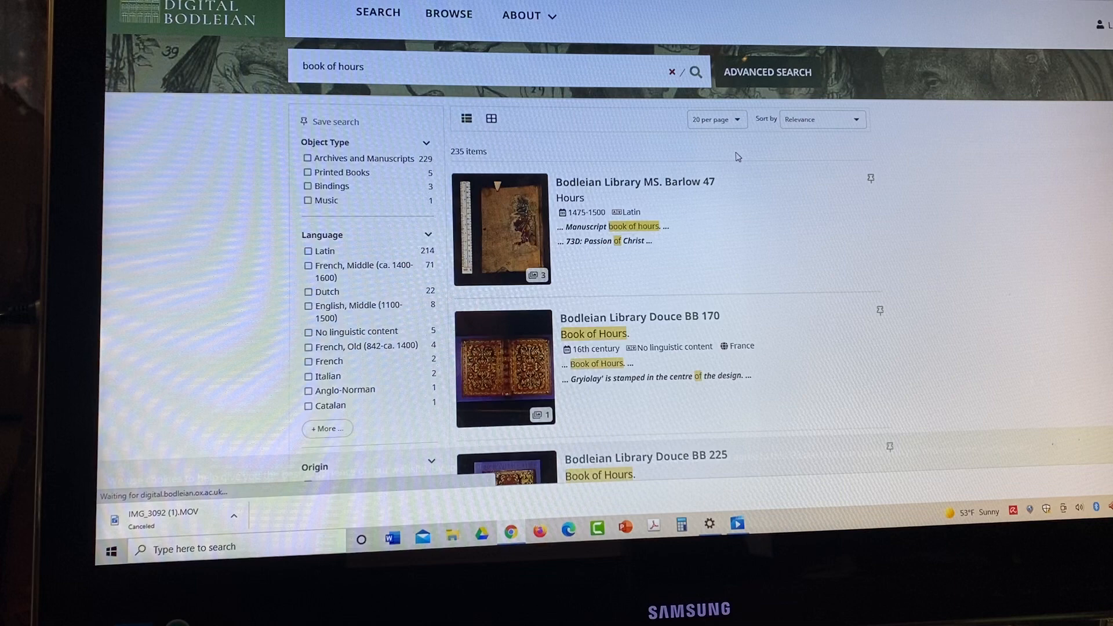
{"action": "scroll", "scroll_direction": "down", "scroll_amount": 3}
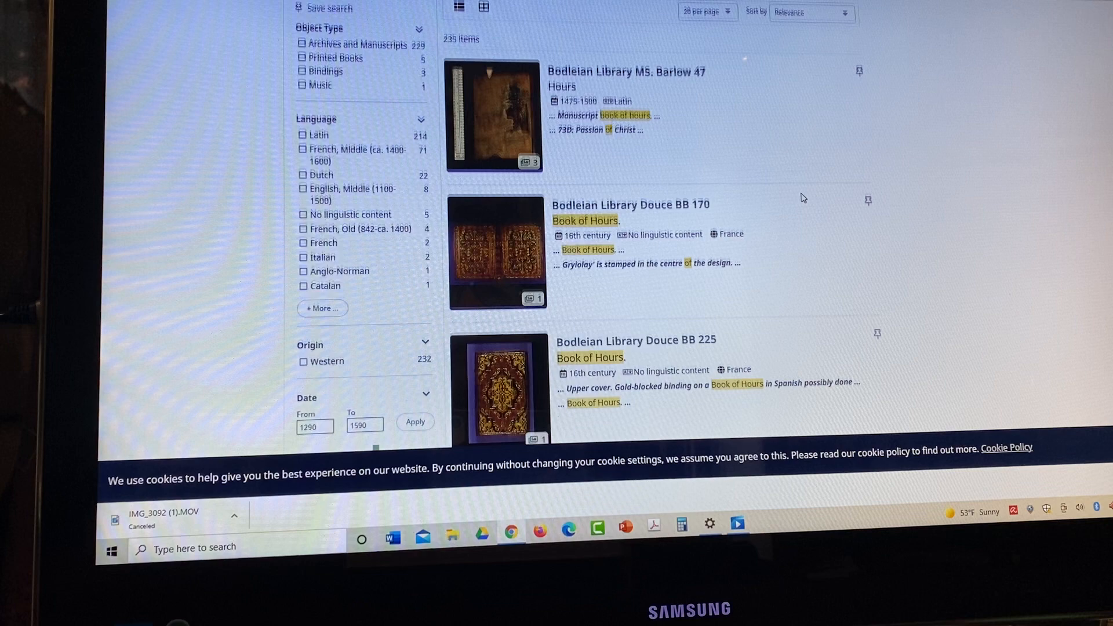
{"action": "scroll", "scroll_direction": "down", "scroll_amount": 3}
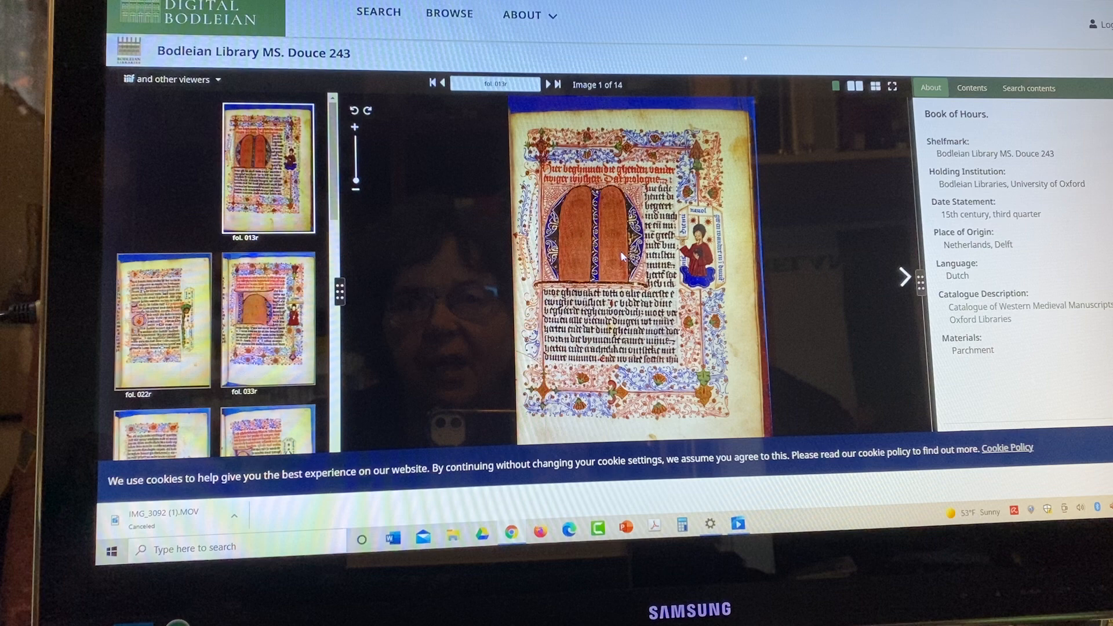
- Page through MS. Douce 243 folios to the illuminated one with the initial H and shield
{"action": "left_click", "coordinate": [268, 201]}
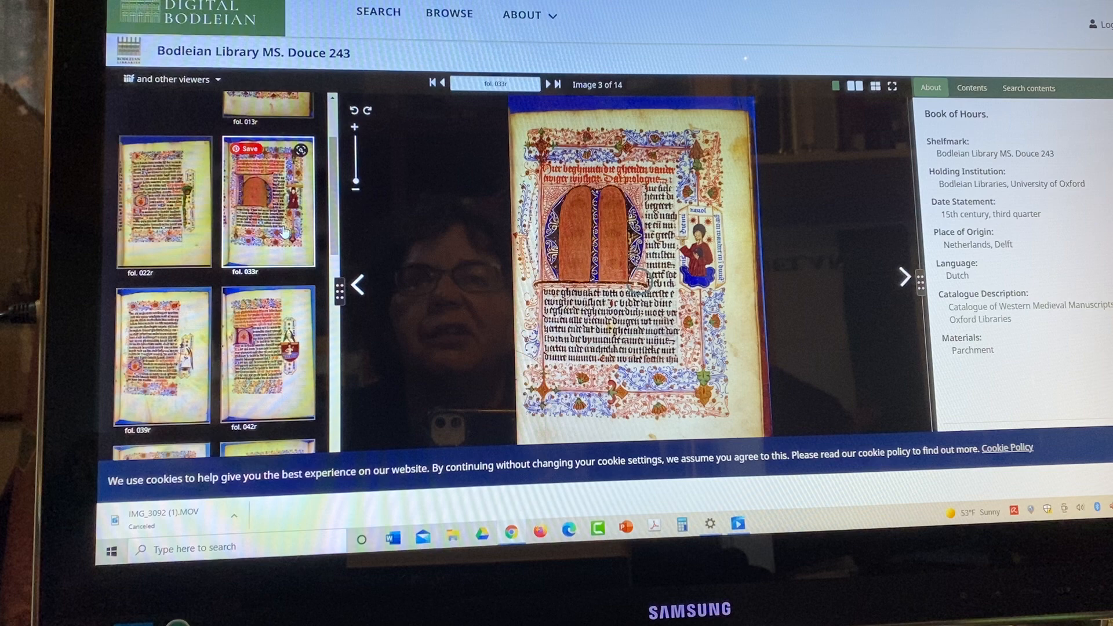
{"action": "left_click", "coordinate": [267, 355]}
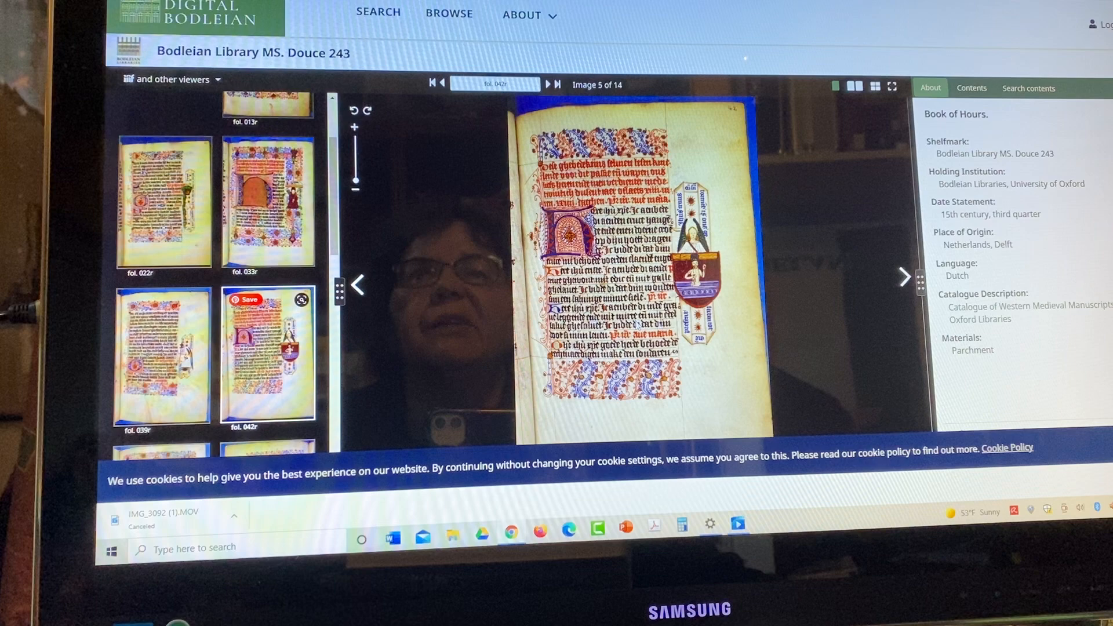
{"action": "scroll", "scroll_direction": "down", "scroll_amount": 3}
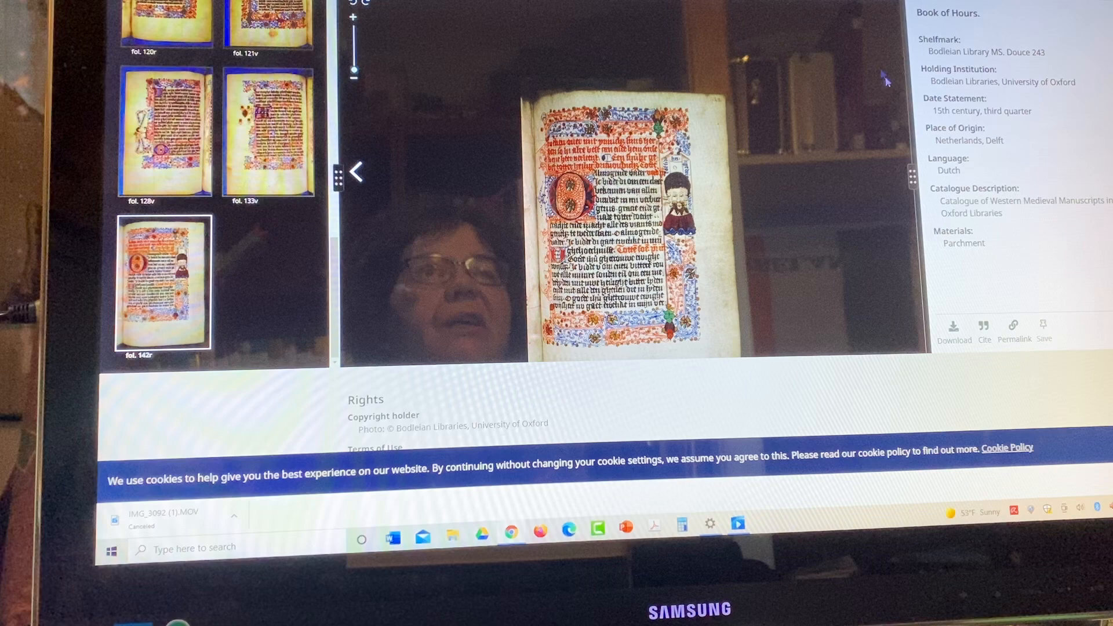
{"action": "scroll", "scroll_direction": "down", "scroll_amount": 3}
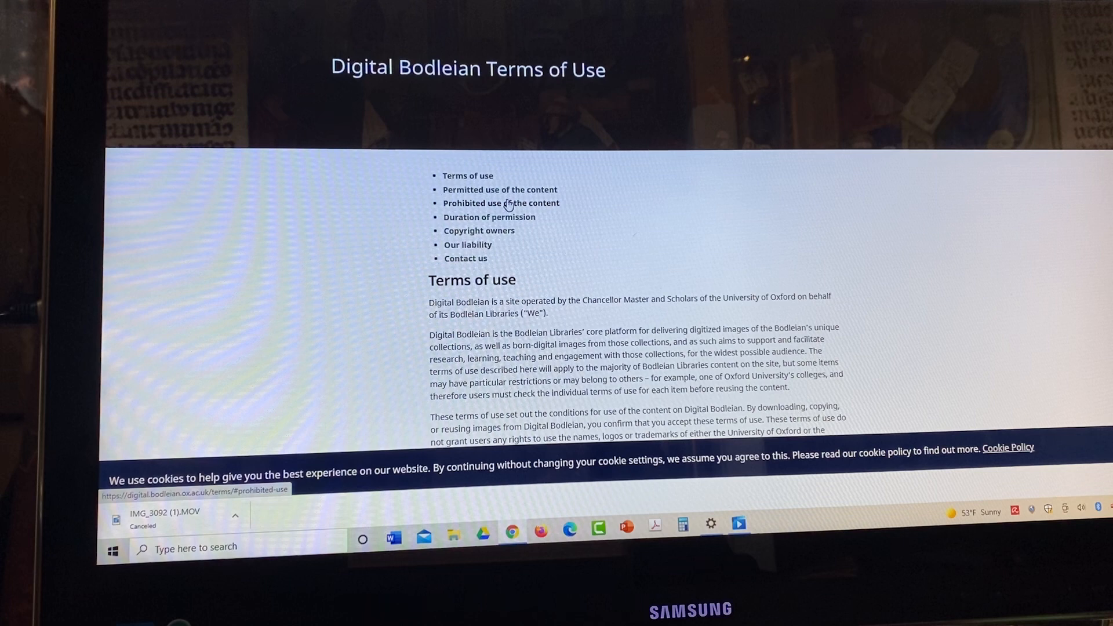
{"action": "mouse_move", "coordinate": [567, 222]}
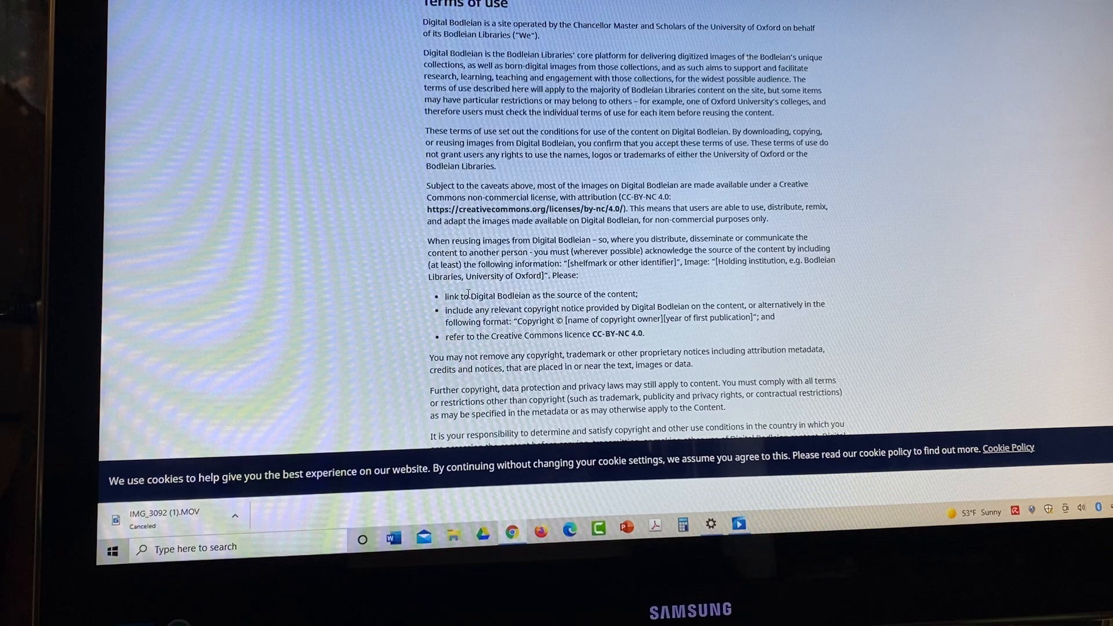
- Read down the Terms of Use reuse conditions
{"action": "scroll", "scroll_direction": "down", "scroll_amount": 3}
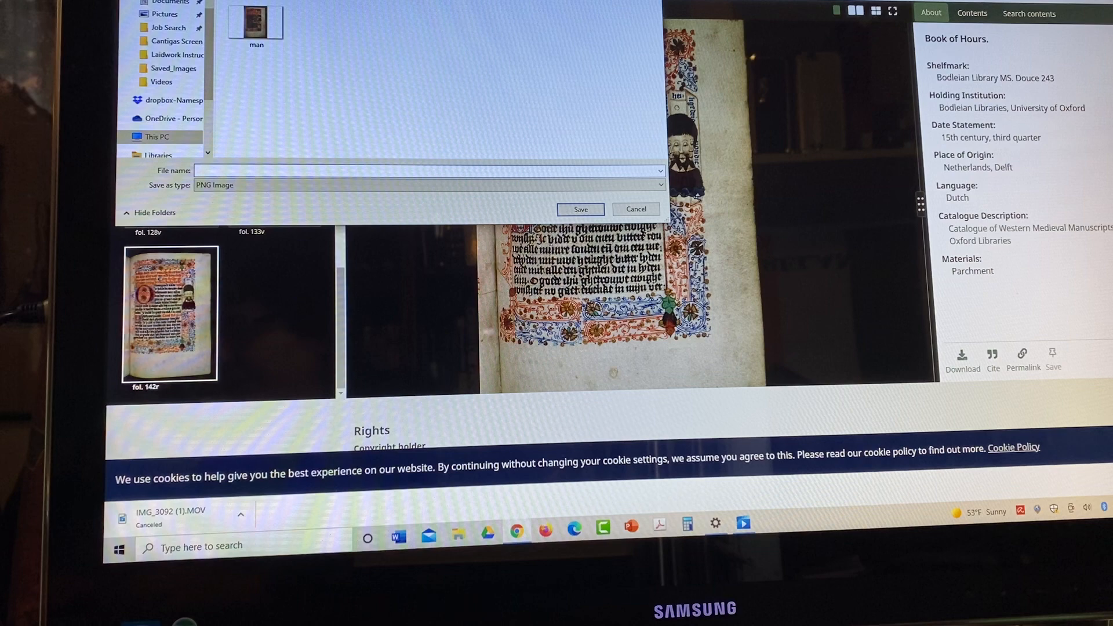
- Save the folio image from Chrome as a PNG named Man
{"action": "type", "text": "Masn"}
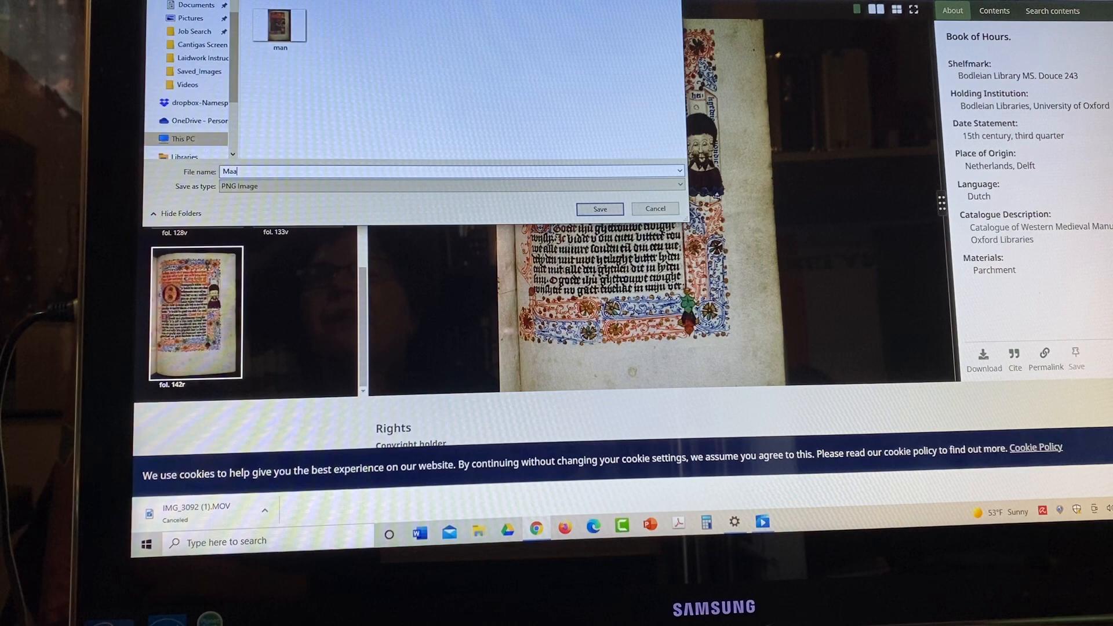
{"action": "type", "text": "Man"}
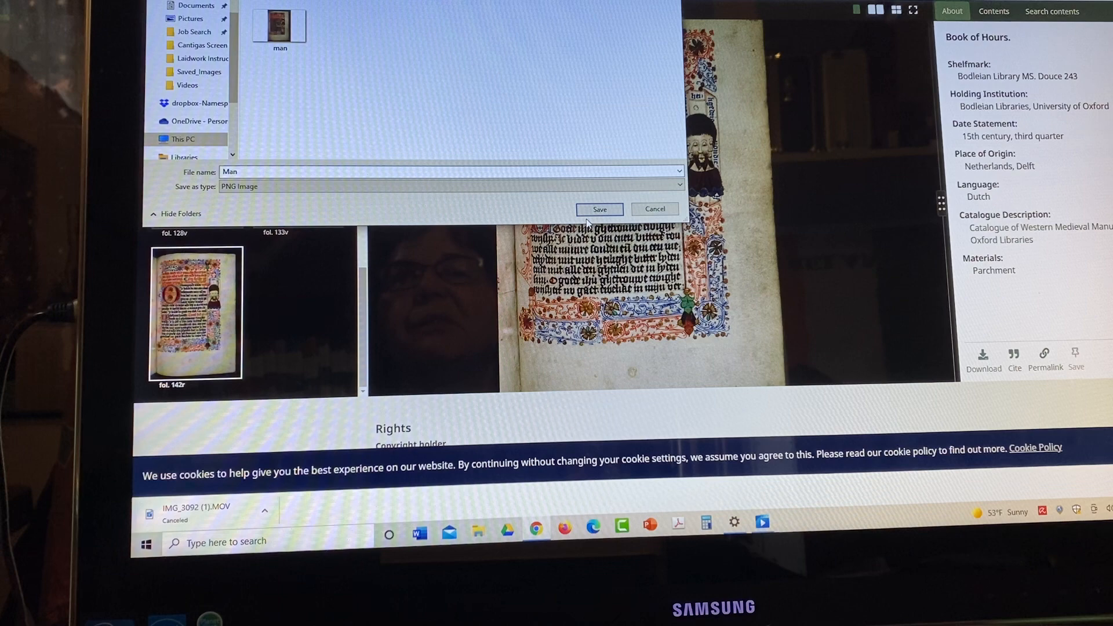
{"action": "left_click", "coordinate": [598, 209]}
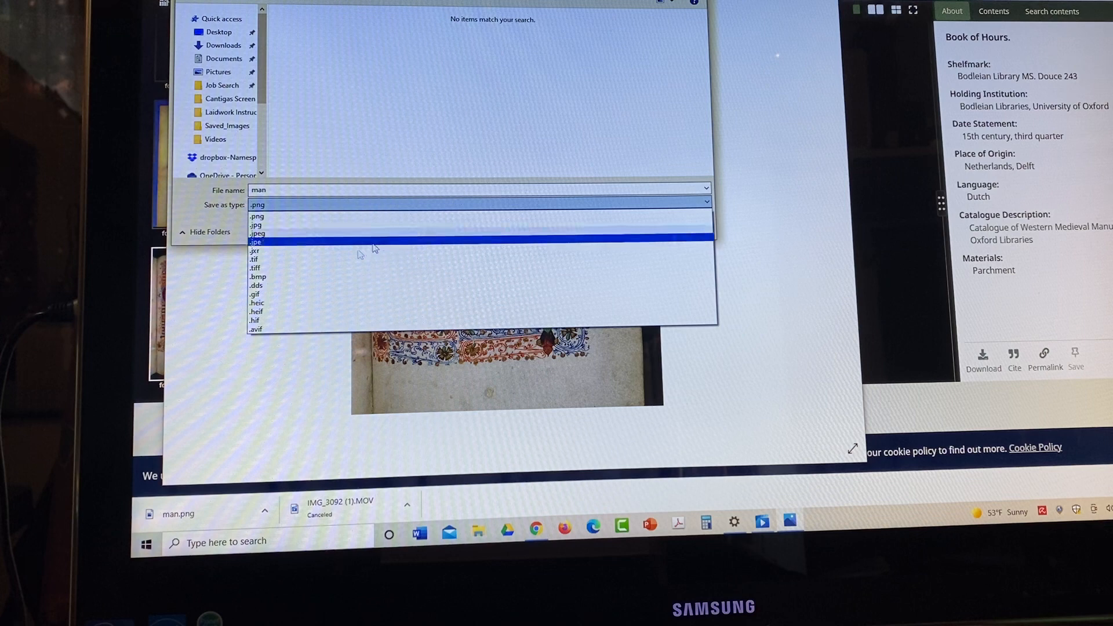
- Save a JPEG copy of the image named man via Windows Photos
{"action": "left_click", "coordinate": [257, 233]}
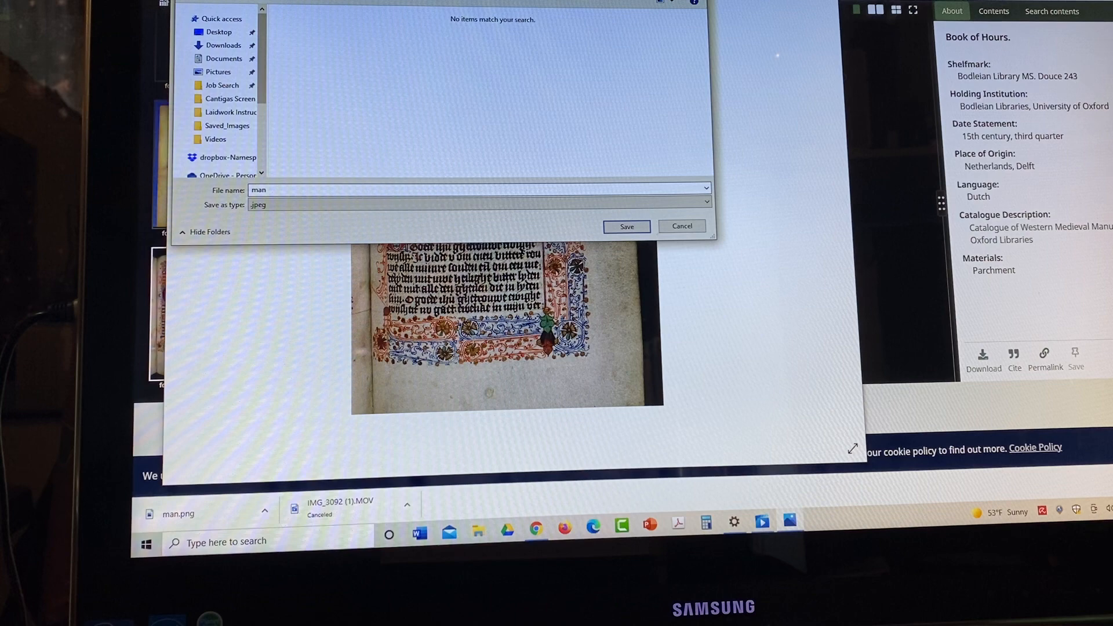
{"action": "left_click", "coordinate": [219, 33]}
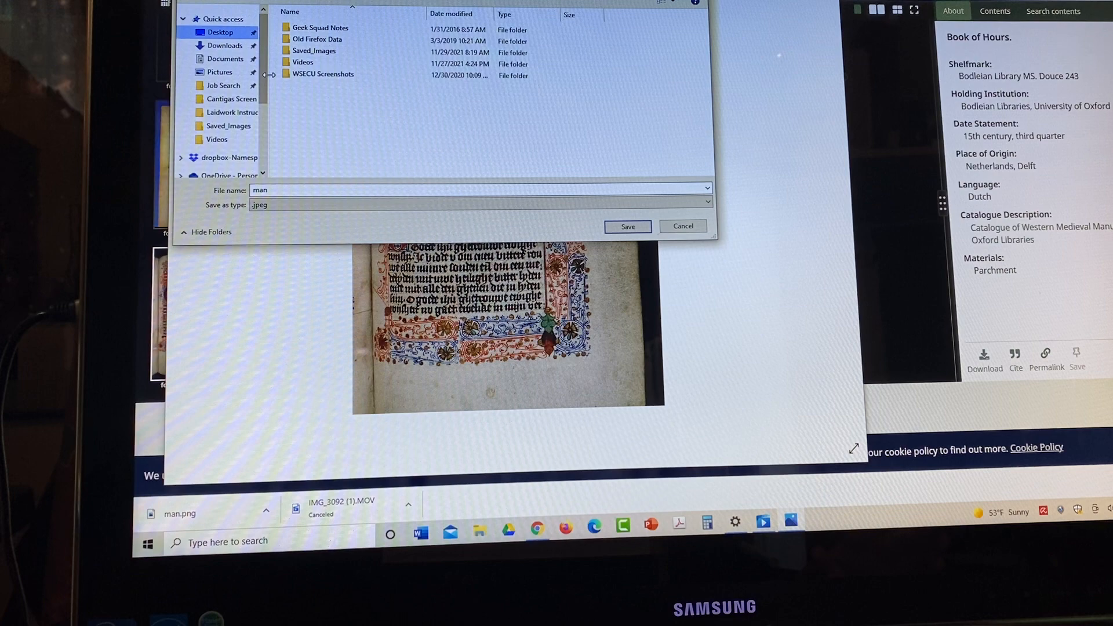
{"action": "left_click", "coordinate": [314, 50]}
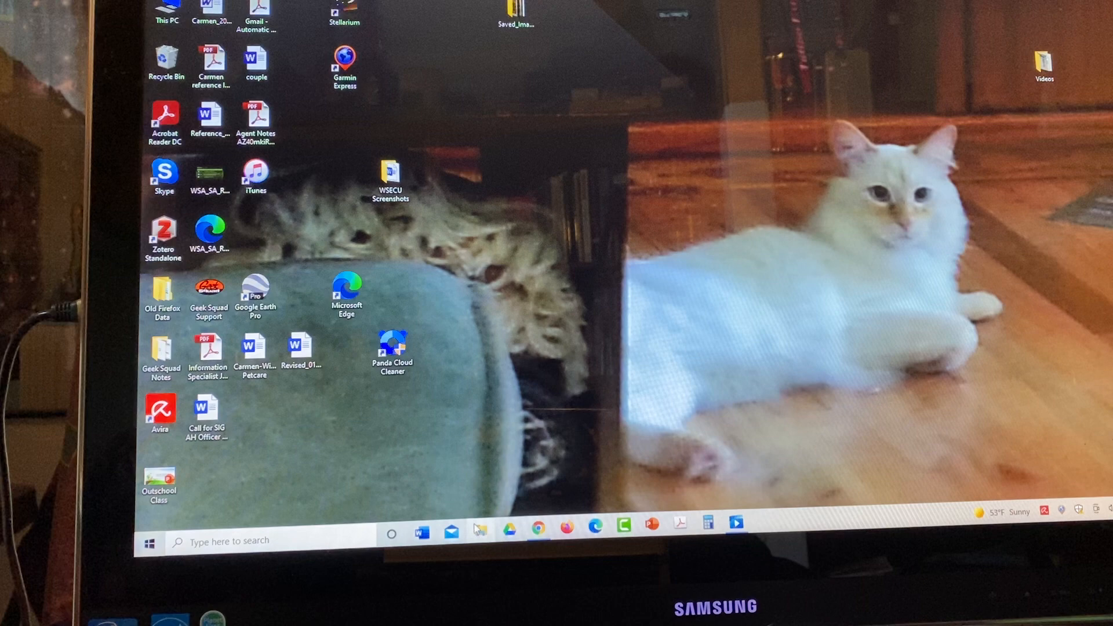
- Check the man JPG in the Saved_Images folder and start Microsoft Word
{"action": "left_click", "coordinate": [480, 528]}
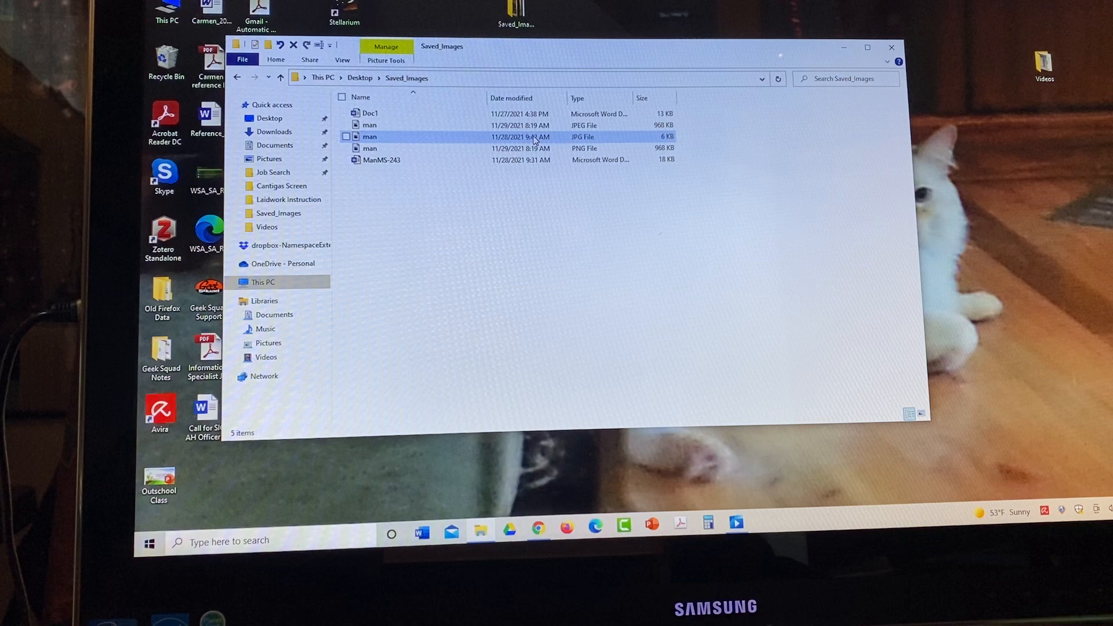
{"action": "double_click", "coordinate": [368, 137]}
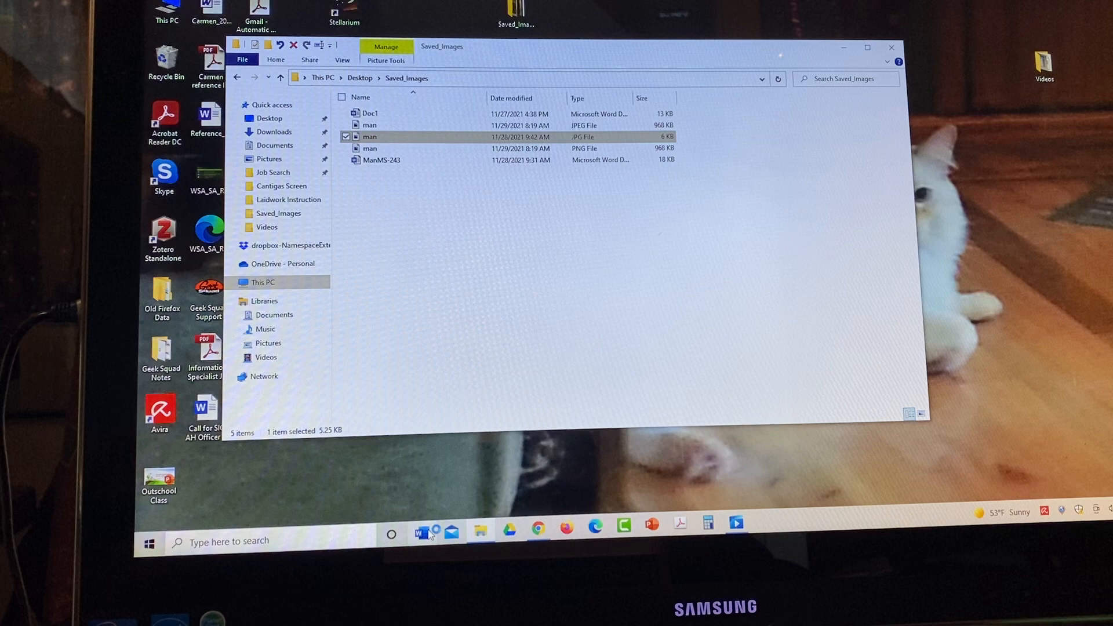
{"action": "left_click", "coordinate": [420, 531]}
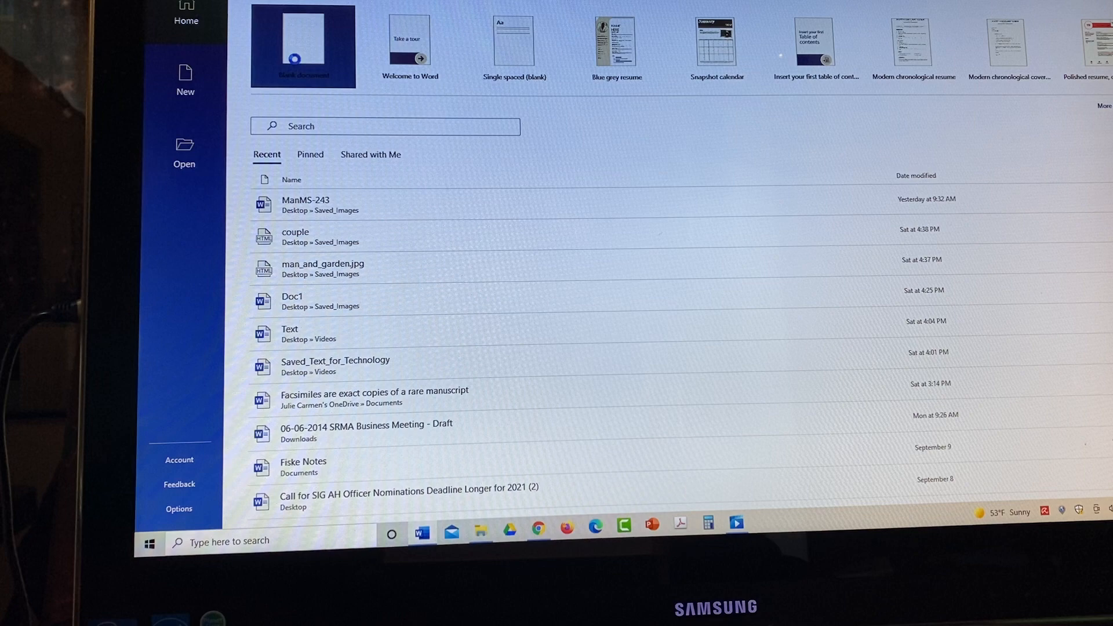
- Create a new blank Word document
{"action": "left_click", "coordinate": [303, 45]}
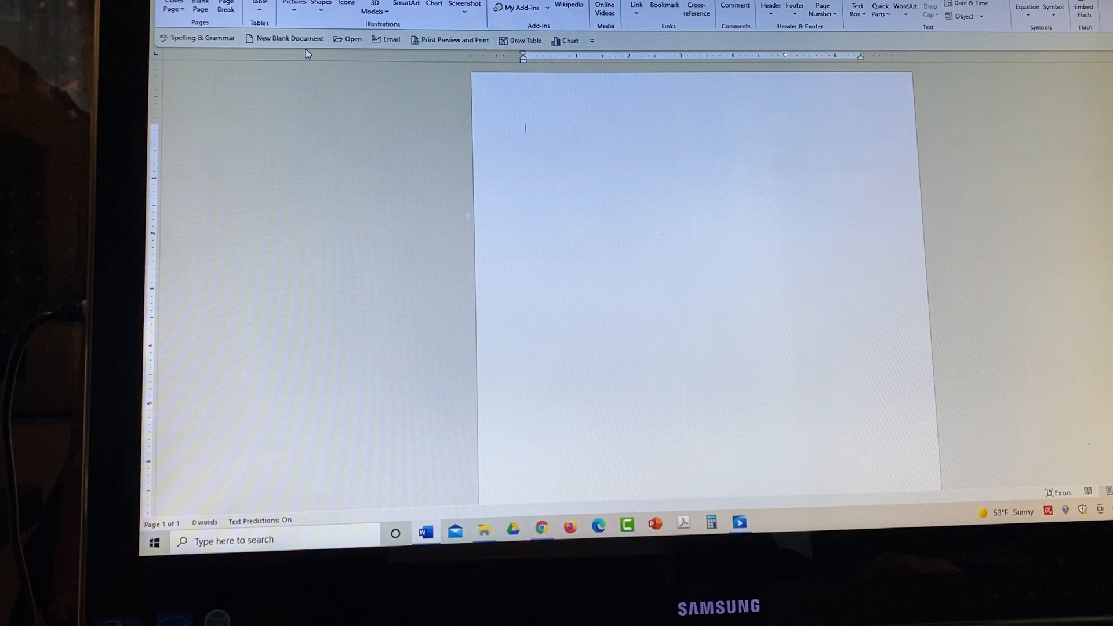
- Insert the man image into the document and stretch it taller
{"action": "left_click", "coordinate": [294, 2]}
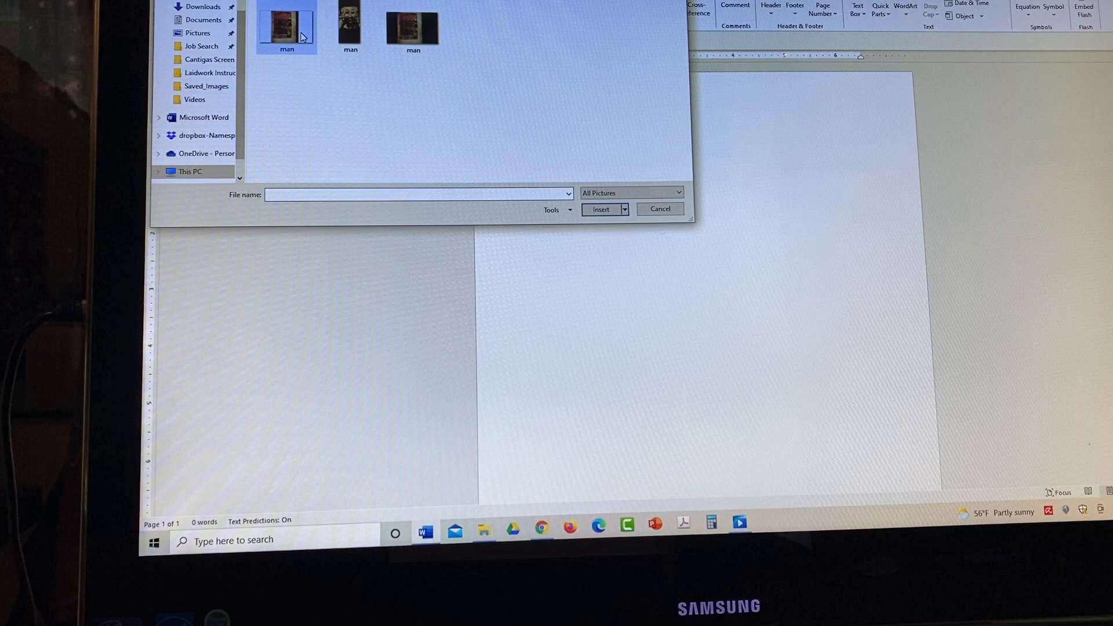
{"action": "left_click", "coordinate": [601, 208]}
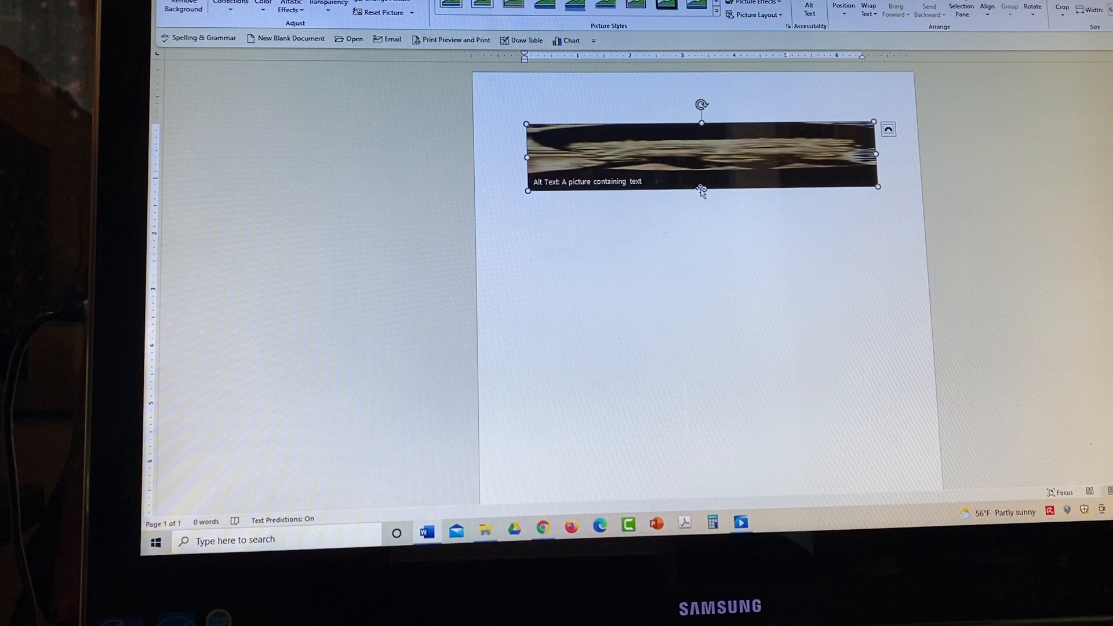
{"action": "left_click_drag", "start_coordinate": [702, 187], "coordinate": [709, 335]}
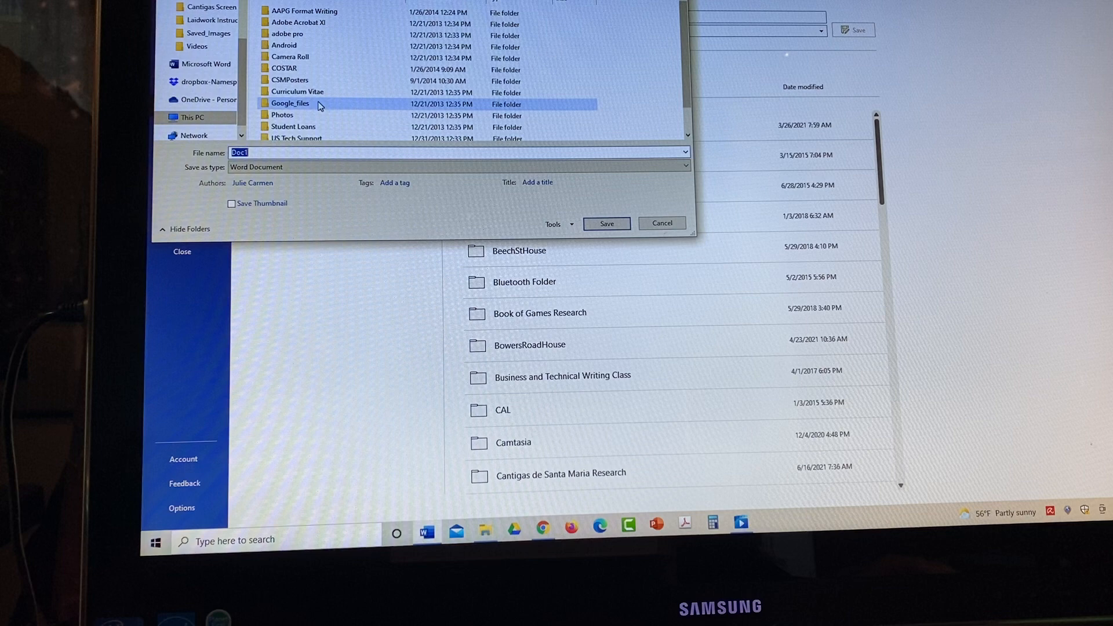
- Save the document into Saved_Images as ManMS243
{"action": "double_click", "coordinate": [289, 103]}
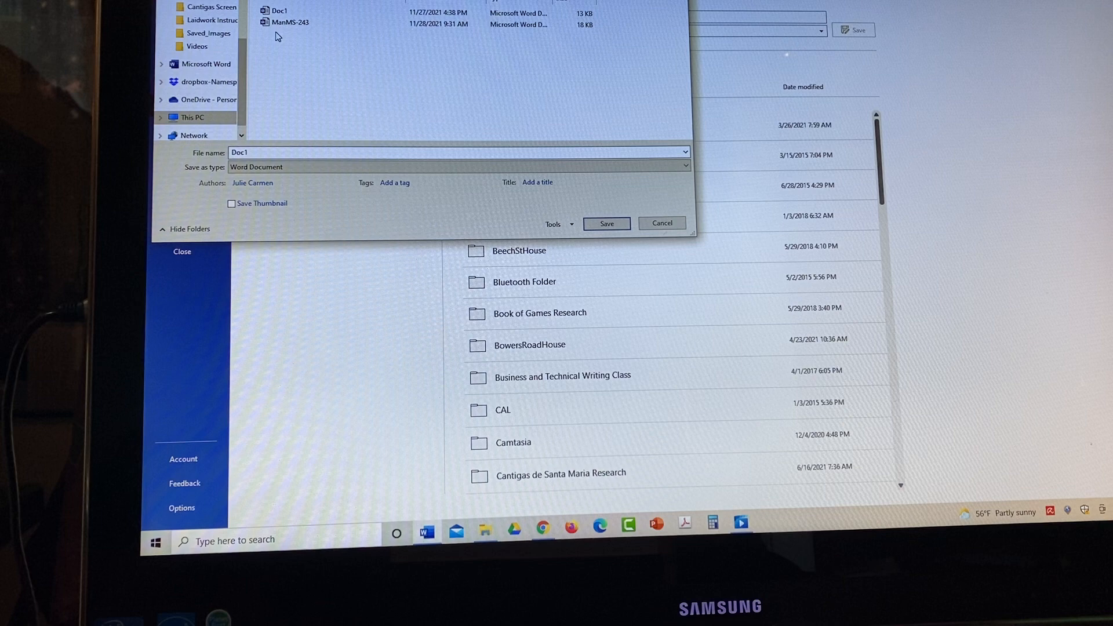
{"action": "type", "text": "M"}
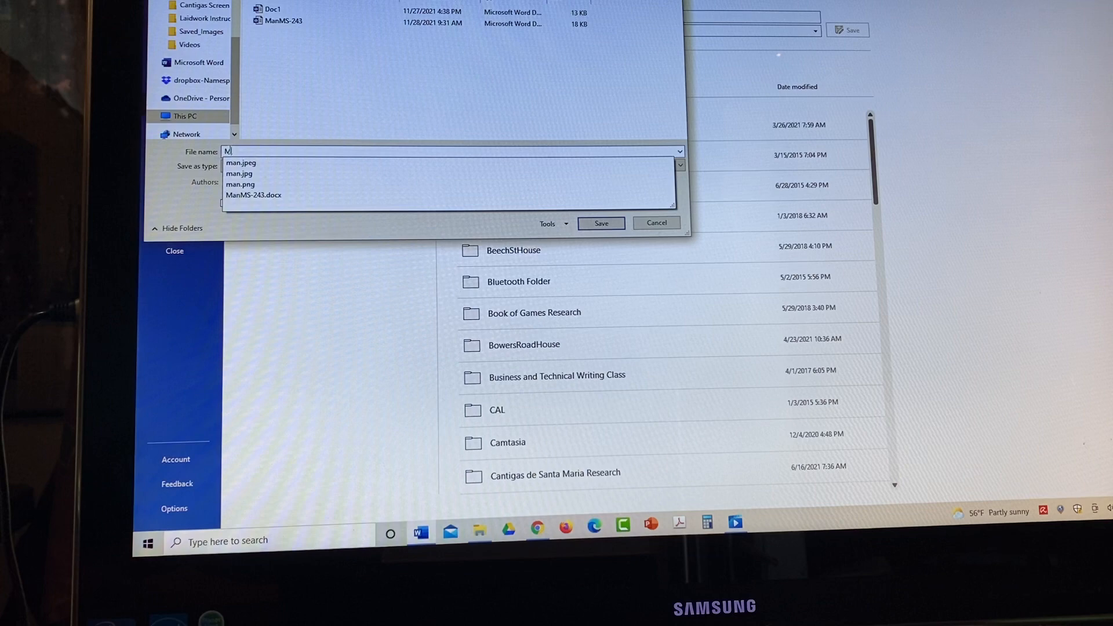
{"action": "type", "text": "an!"}
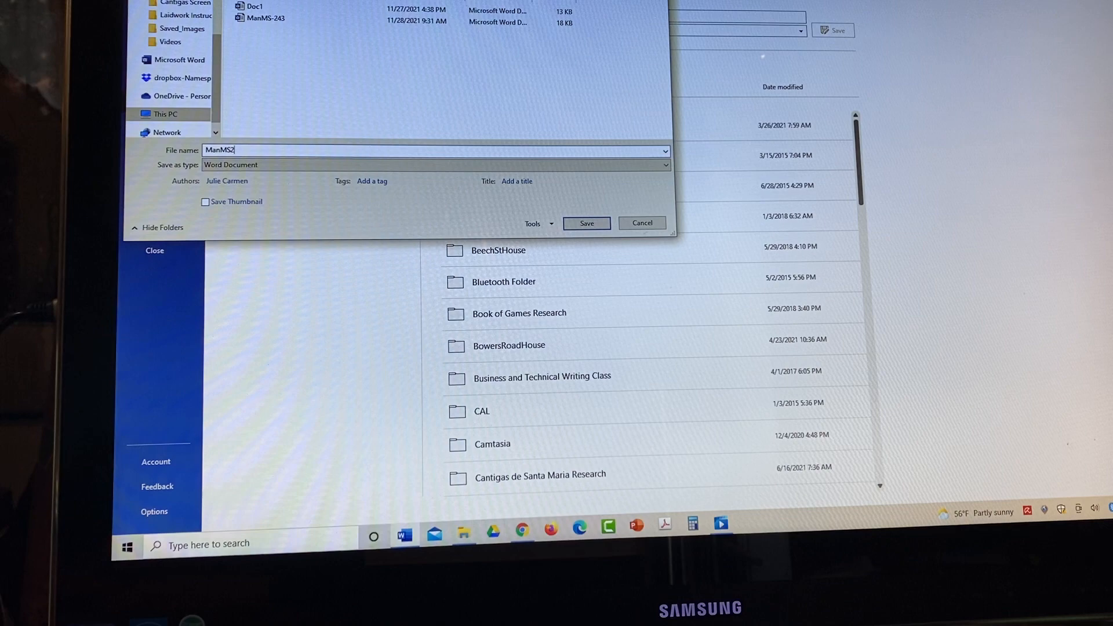
{"action": "left_click", "coordinate": [586, 223]}
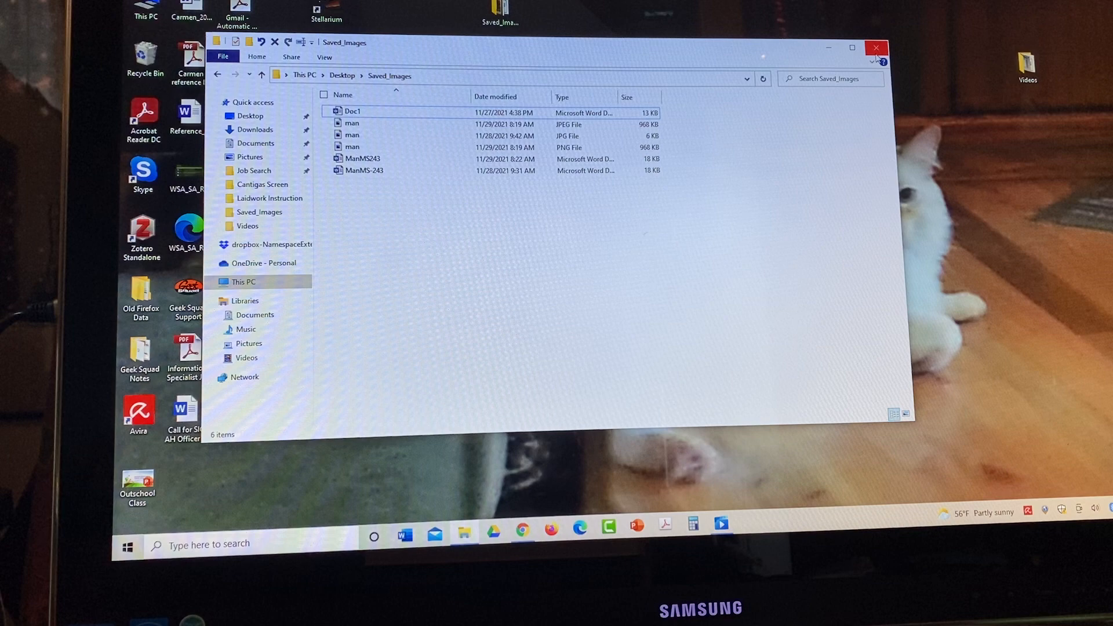
- Close the Saved_Images Explorer window, leaving the desktop
{"action": "left_click", "coordinate": [874, 48]}
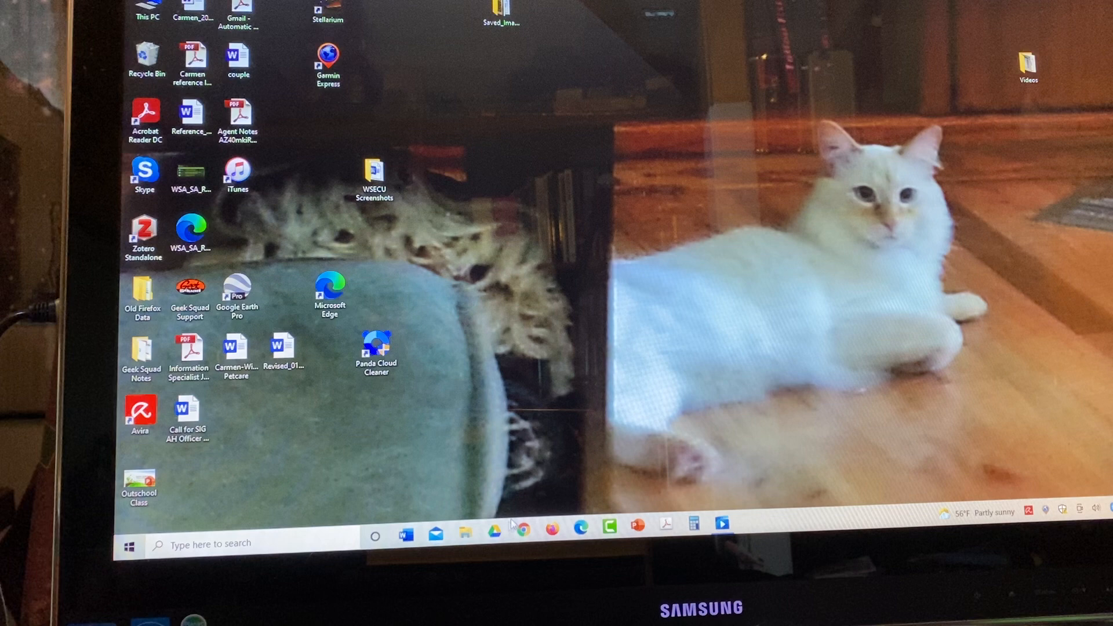
{"action": "mouse_move", "coordinate": [730, 274]}
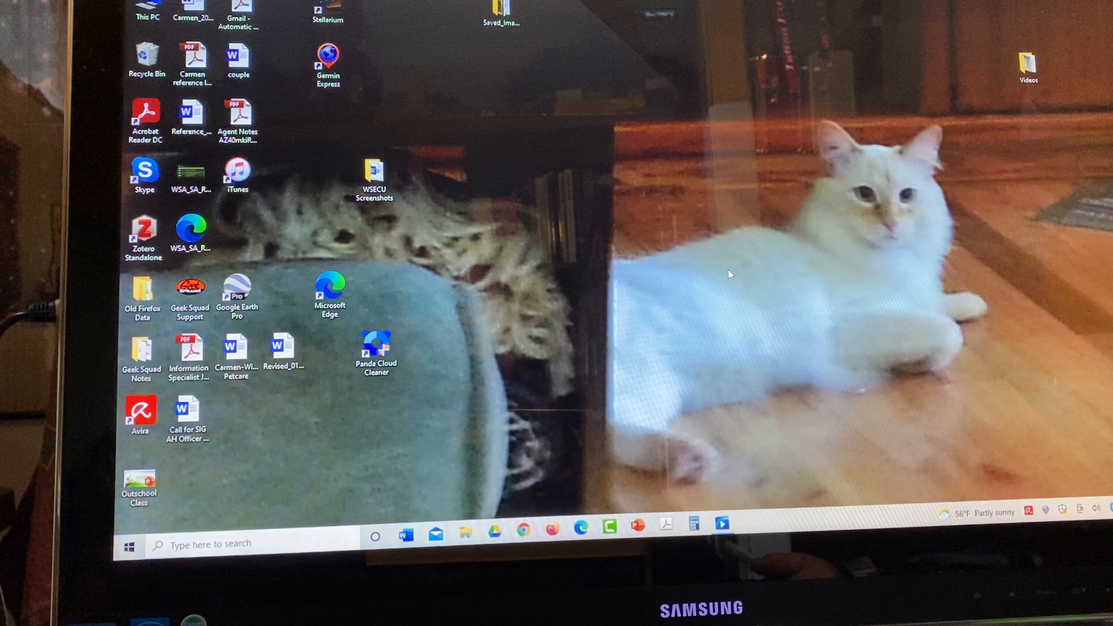